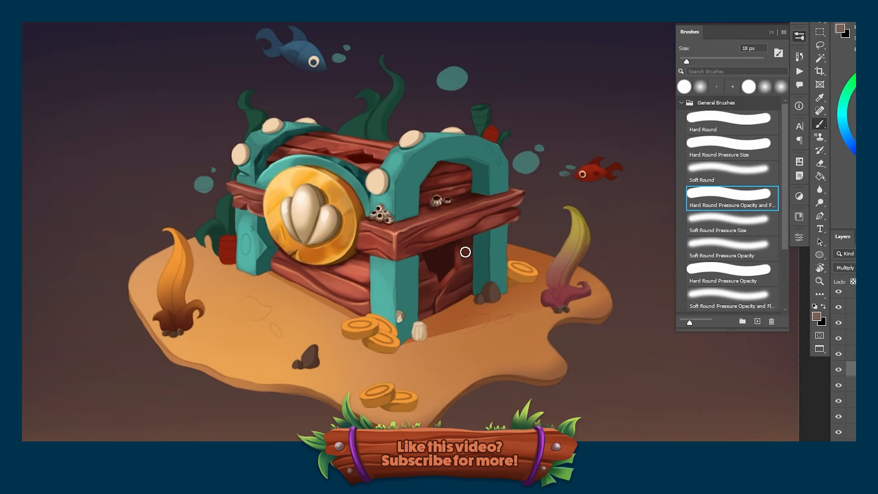
- Check the Grid layer's visibility and centre the grey canvas in the view
drag(465, 253, 413, 336)
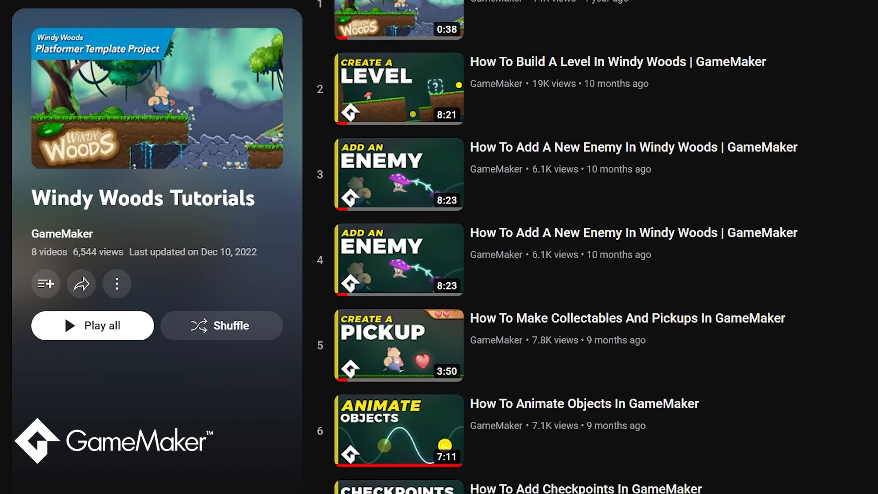
scroll(down, 3)
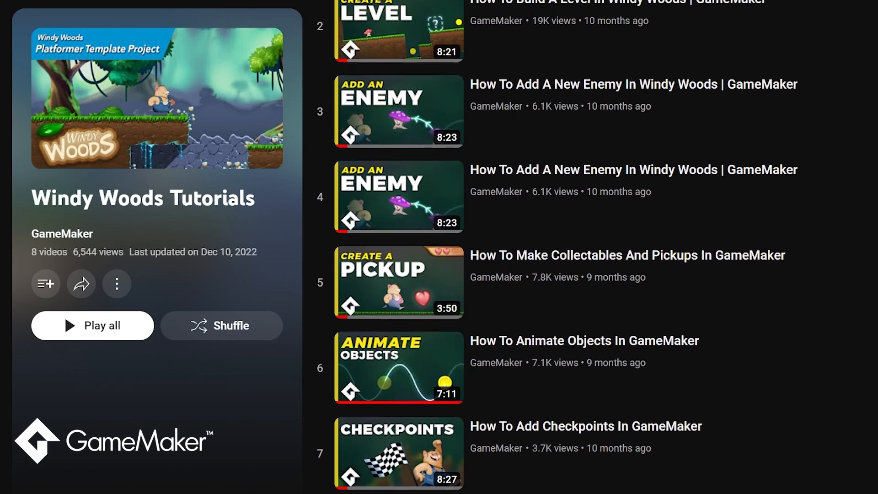
scroll(down, 3)
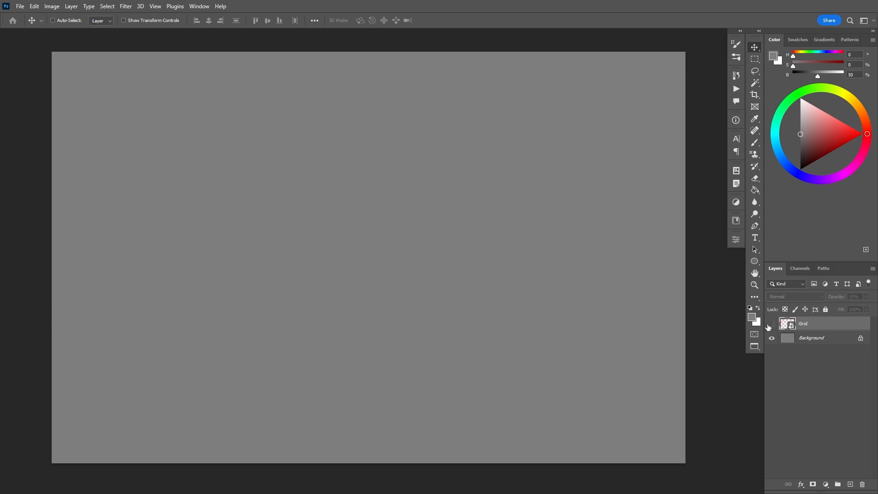
click(772, 323)
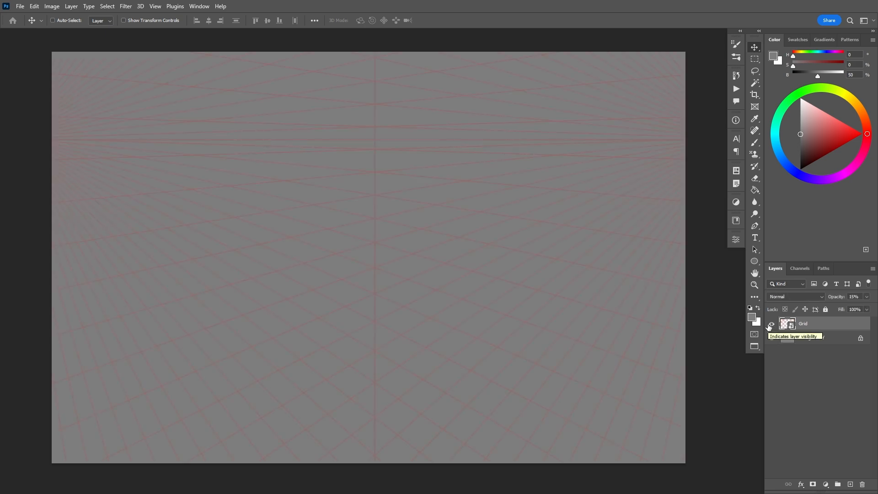
click(770, 326)
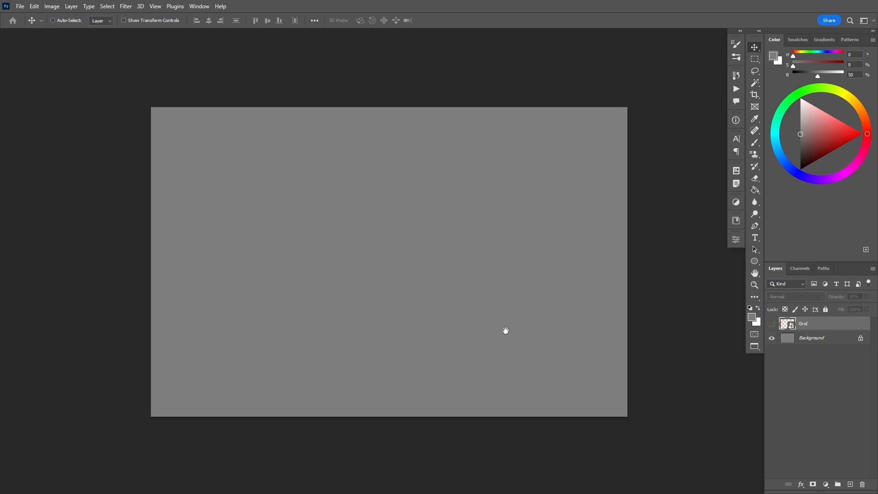
drag(505, 330, 536, 340)
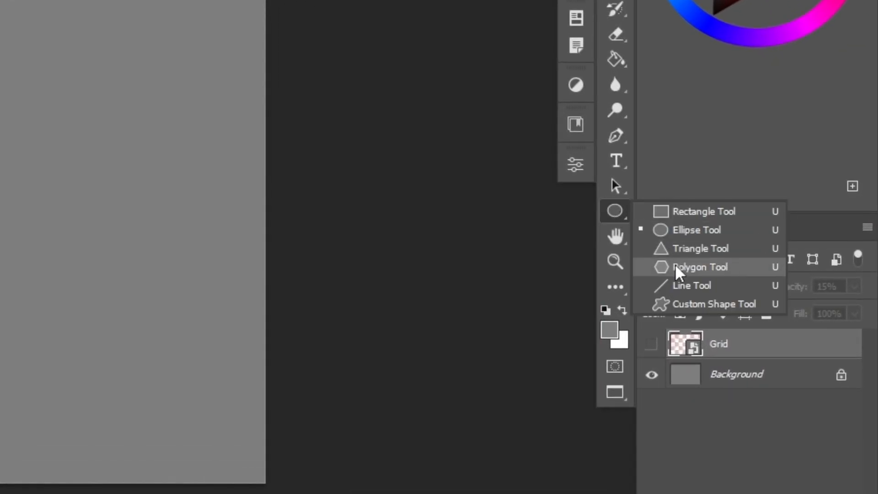
- Draw a stroke-only 100-sided polygon circle from the canvas centre and start turning it into spokes
click(700, 266)
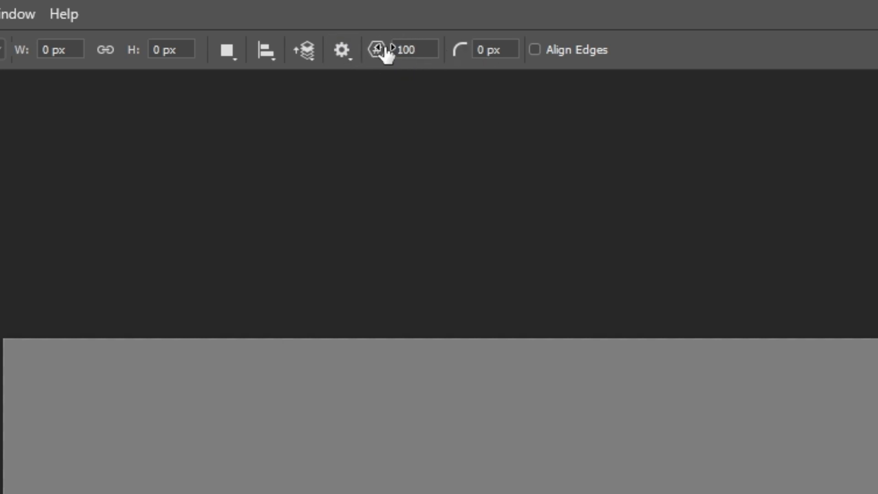
click(341, 50)
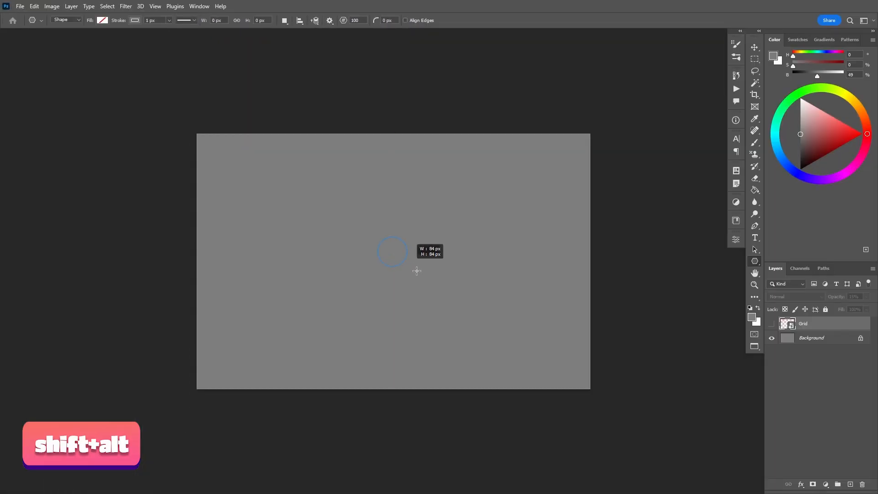
drag(392, 253, 575, 353)
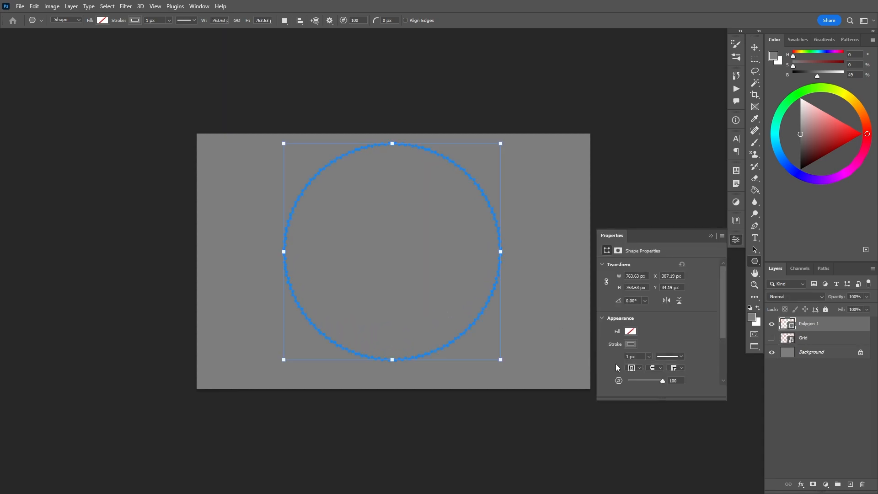
click(629, 331)
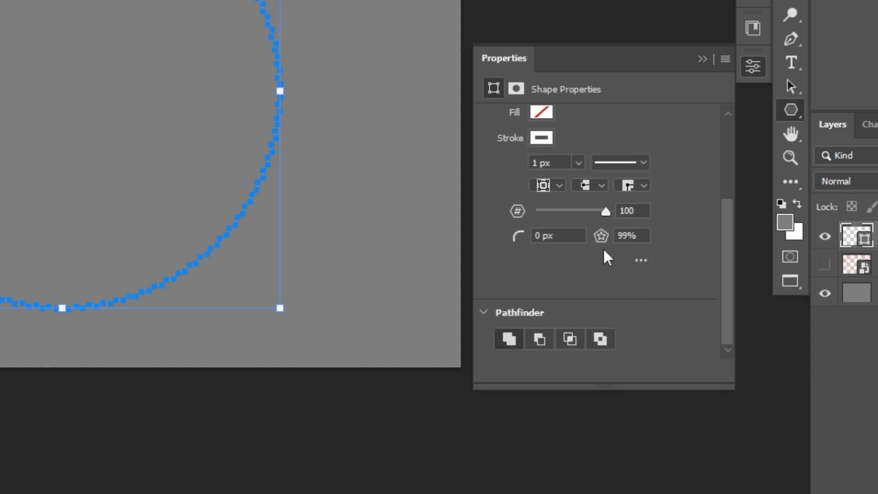
click(631, 235)
text(1)
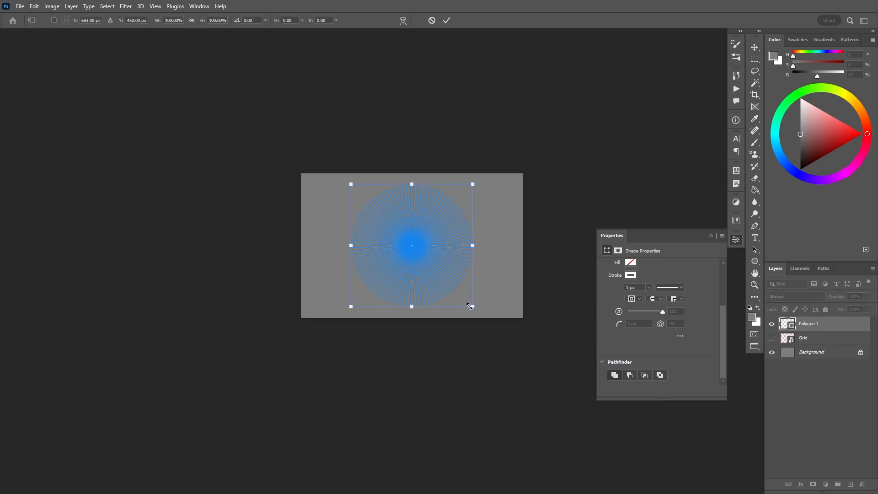
- Scale the spoke shape up with Free Transform so its lines run past the canvas edges
drag(472, 306, 557, 383)
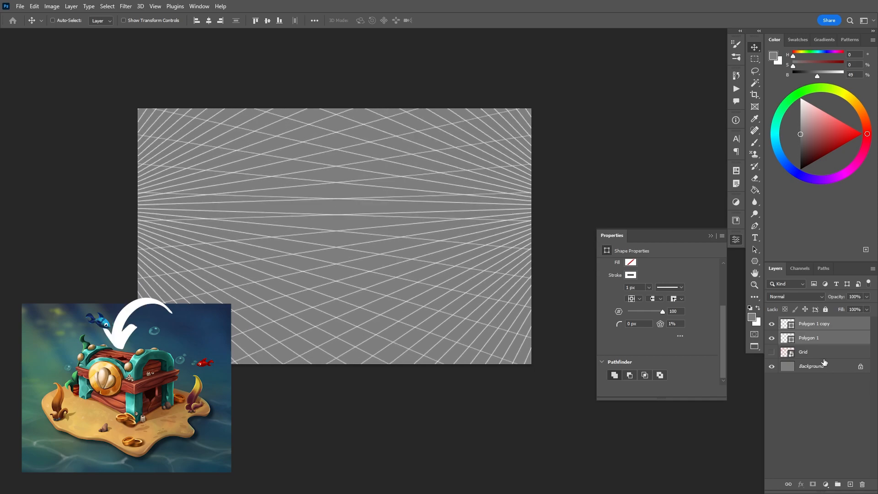
- Add a sketch layer over the faint red grid and Shift-draw the first straight black box edges
click(754, 143)
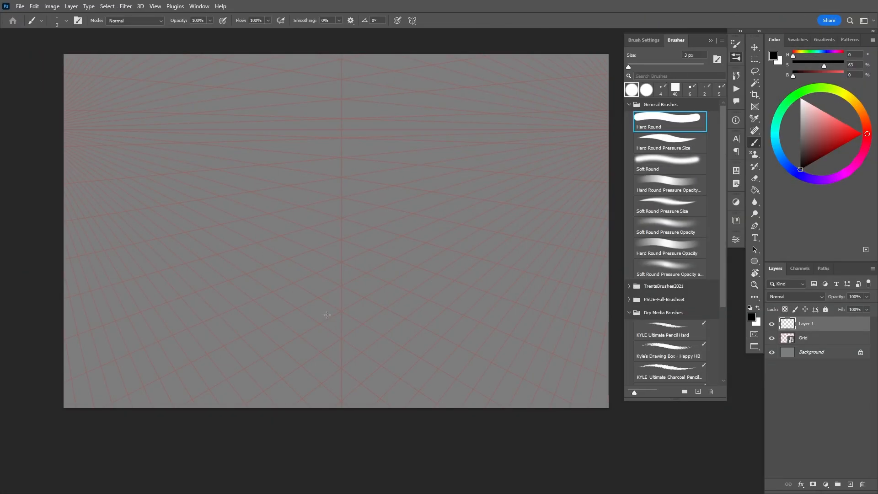
mouse_move(388, 219)
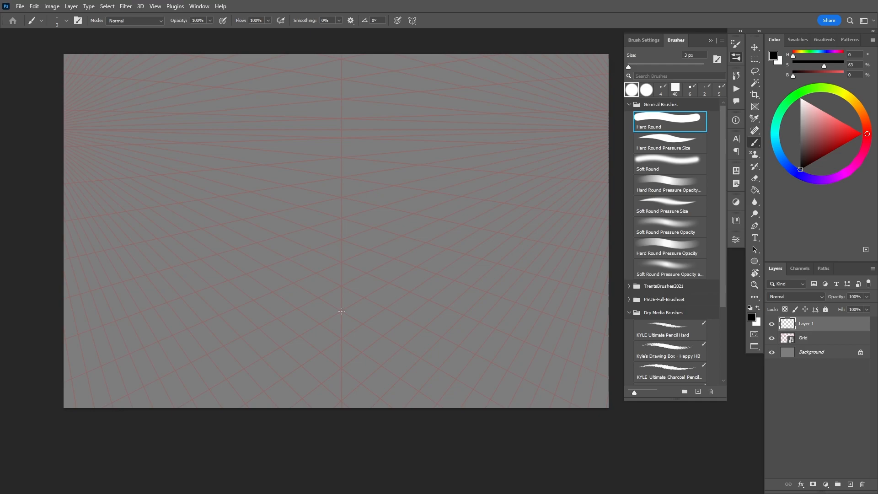
key(shift)
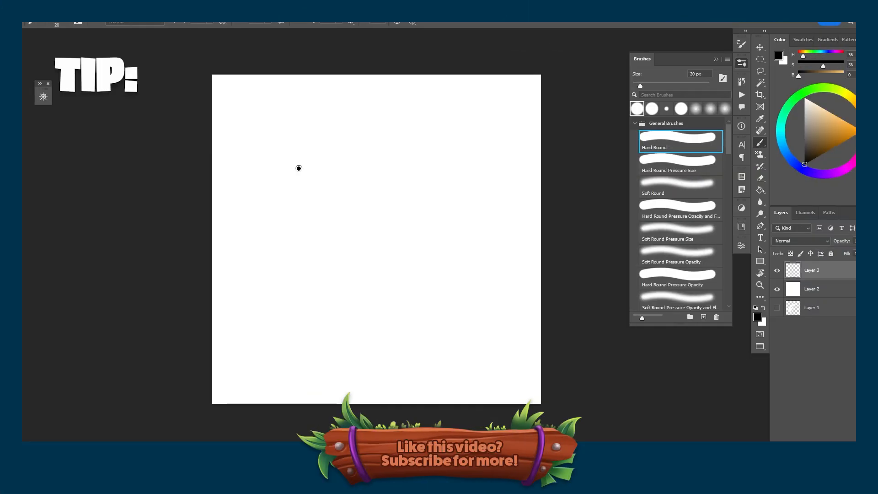
drag(297, 168, 445, 118)
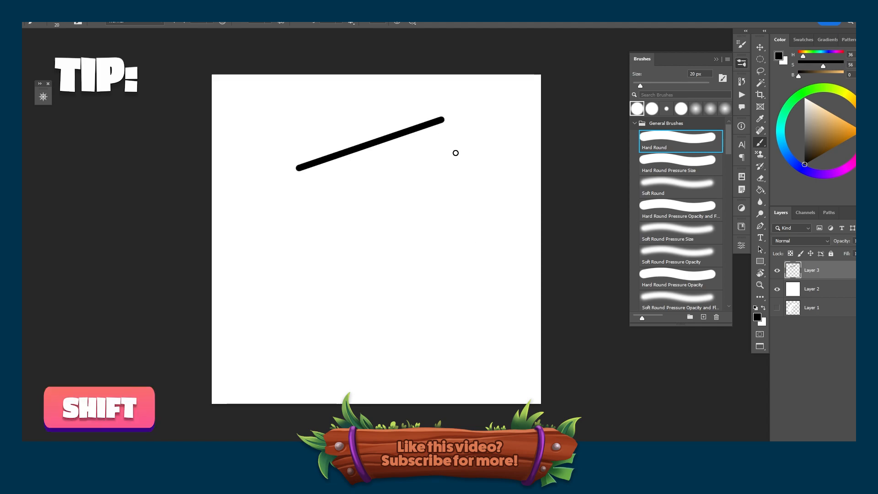
drag(444, 118, 379, 330)
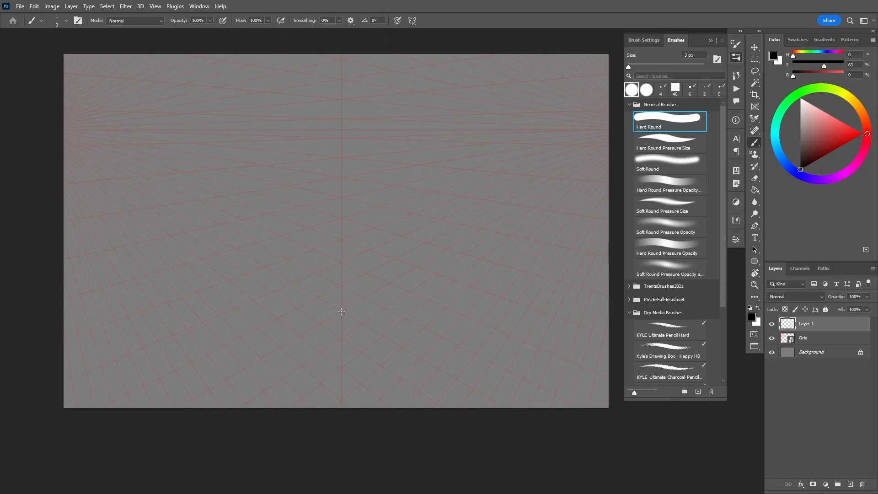
- Close the wireframe box with vertical and receding edges along the grid lines
drag(342, 311, 365, 268)
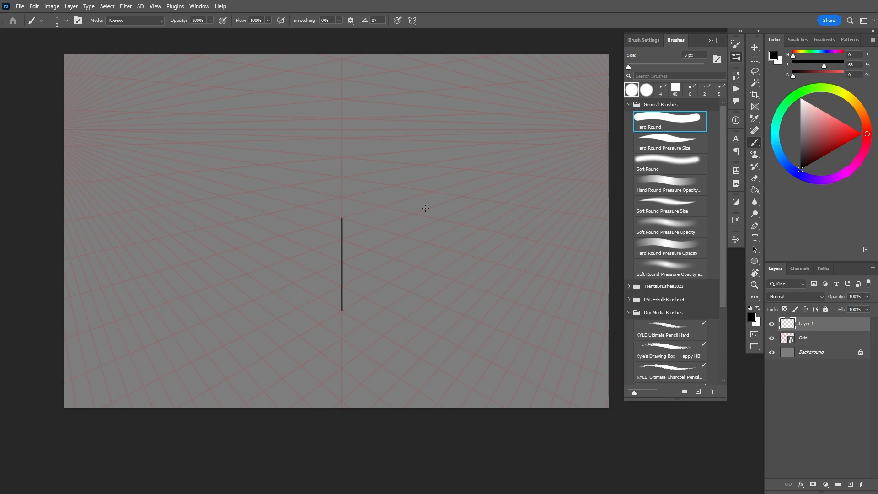
drag(400, 194, 400, 264)
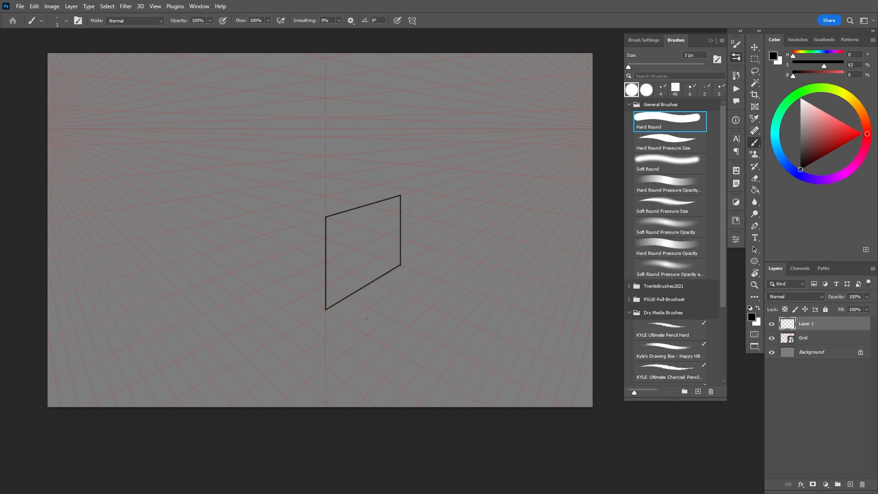
drag(220, 184, 220, 254)
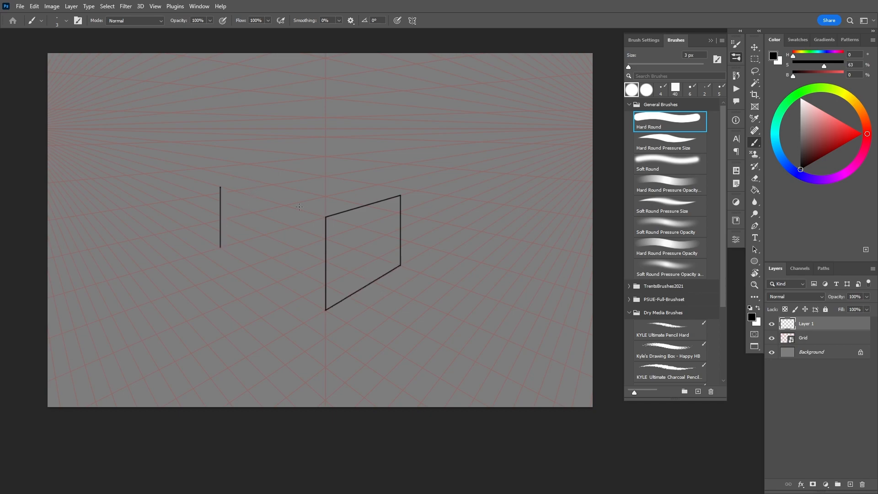
drag(219, 185, 331, 216)
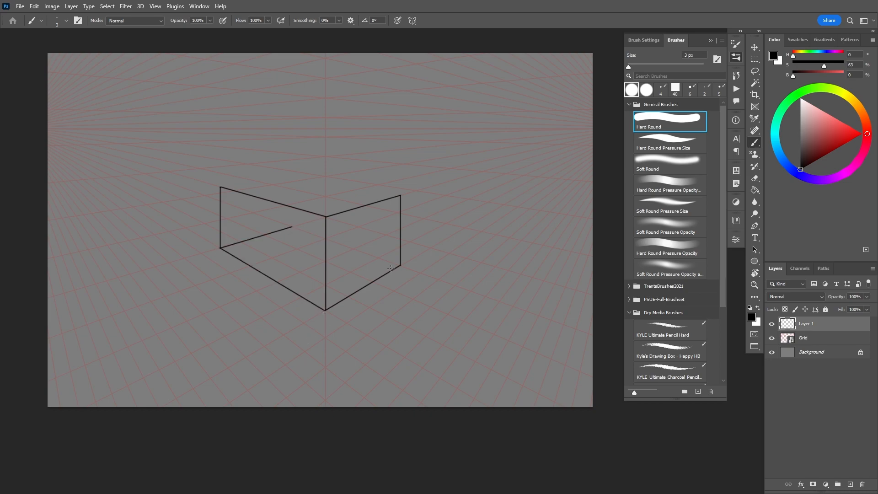
drag(290, 228, 399, 263)
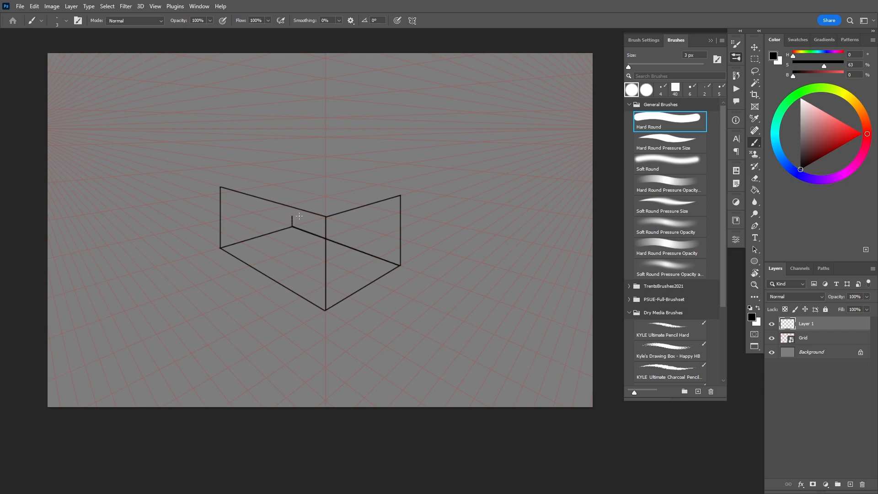
drag(290, 219, 291, 174)
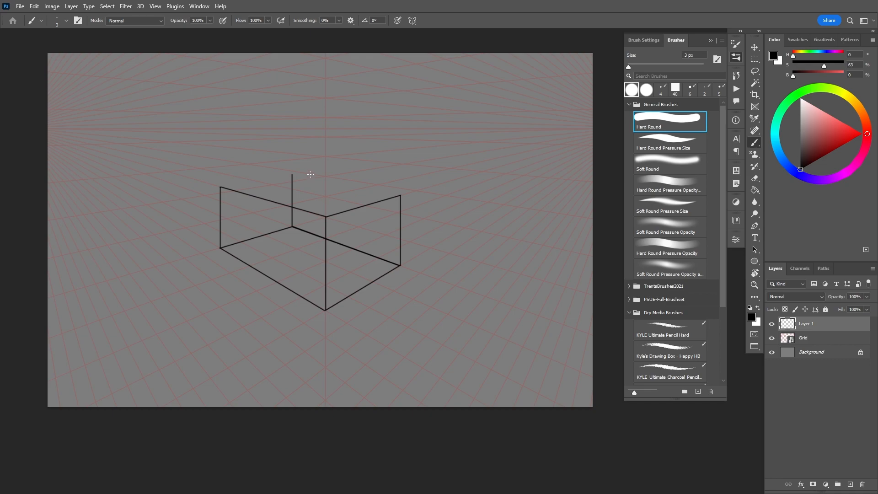
drag(291, 174, 221, 185)
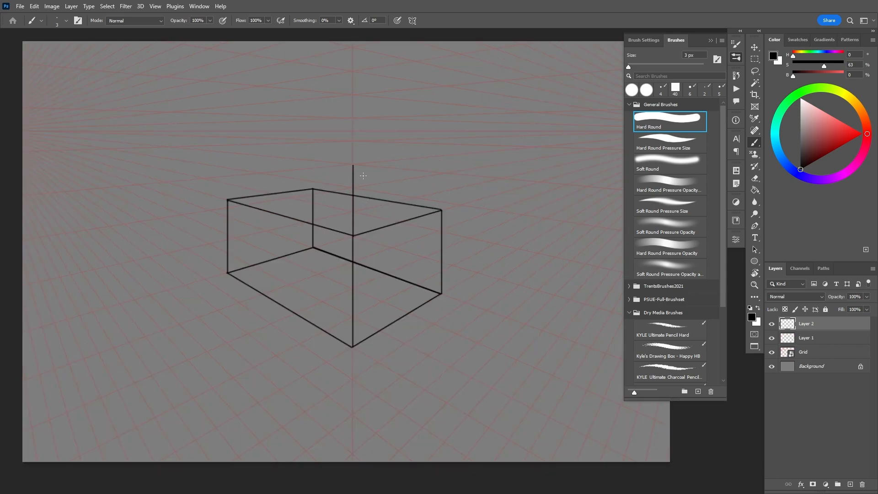
- Draw X-crossed guide squares on the box's left and right ends for the arches
drag(441, 214, 455, 155)
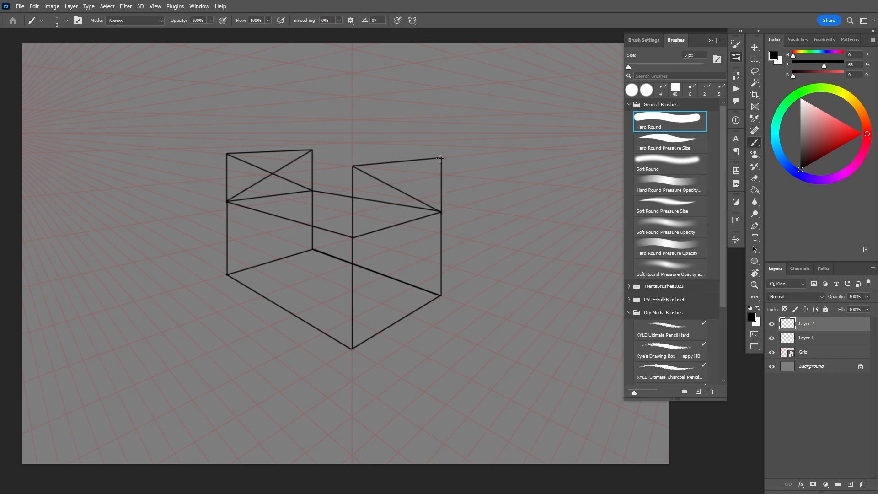
drag(353, 235, 441, 158)
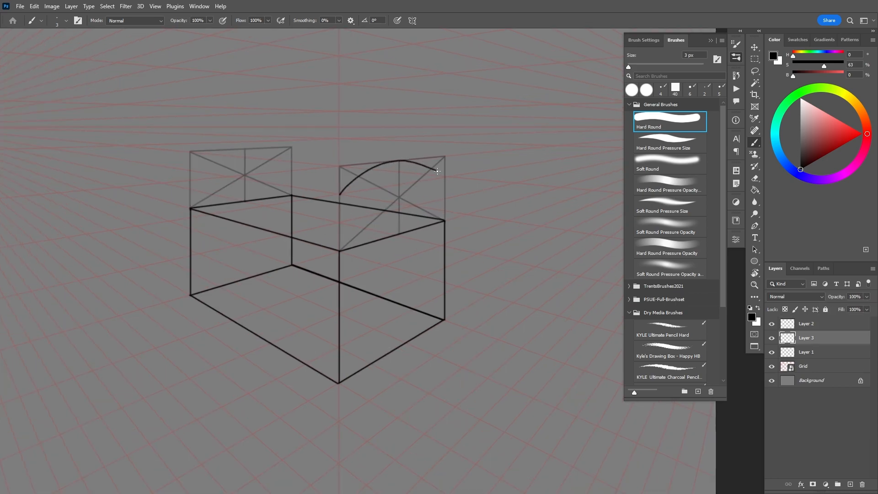
- Paint a curved arch spanning the right crossed guide square
drag(340, 194, 443, 178)
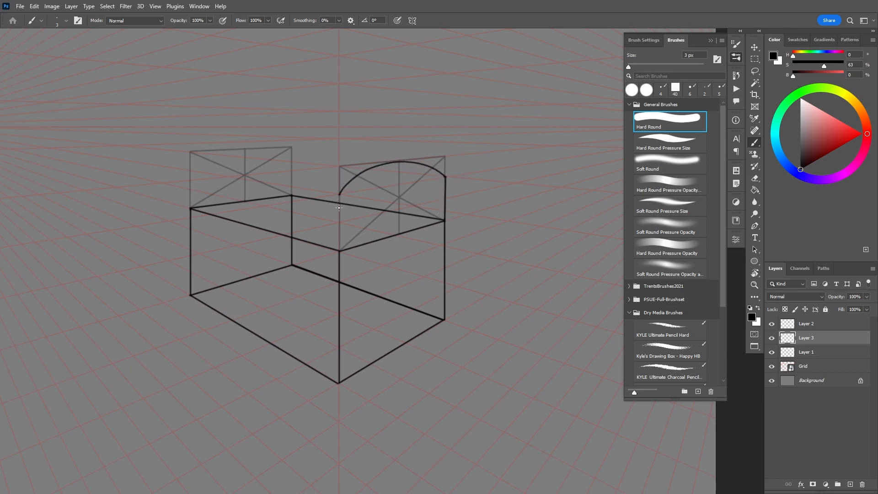
drag(338, 209, 354, 226)
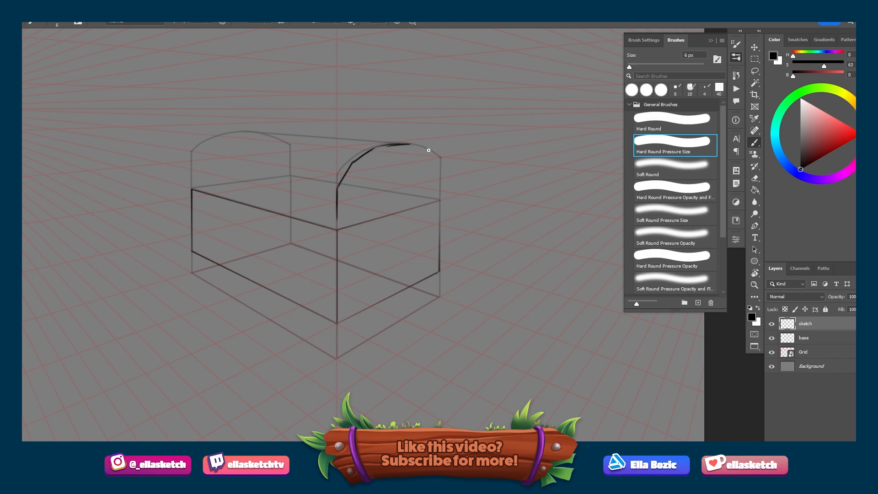
- Brush thick right and left arch bands and block-post legs over the guides
drag(428, 150, 395, 127)
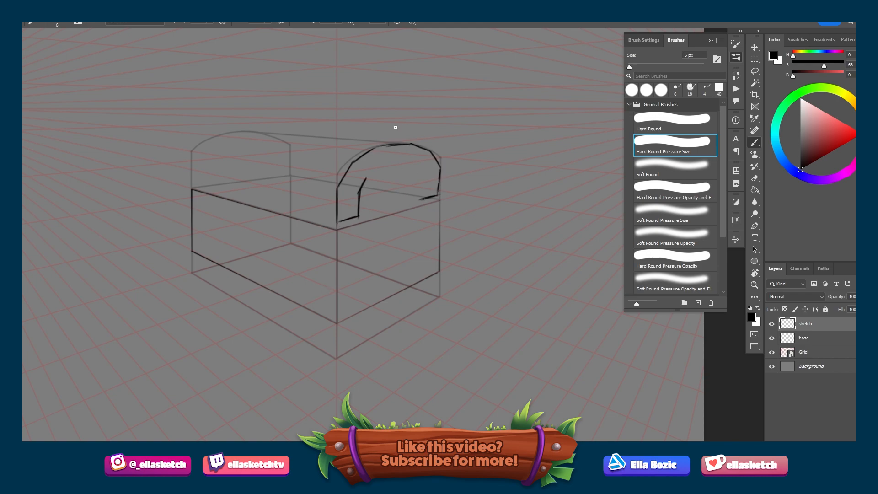
drag(364, 180, 417, 195)
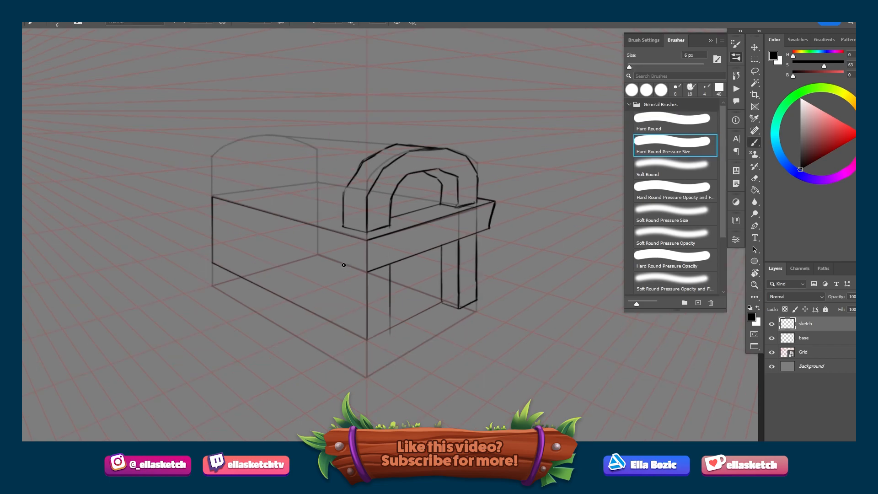
drag(343, 263, 345, 341)
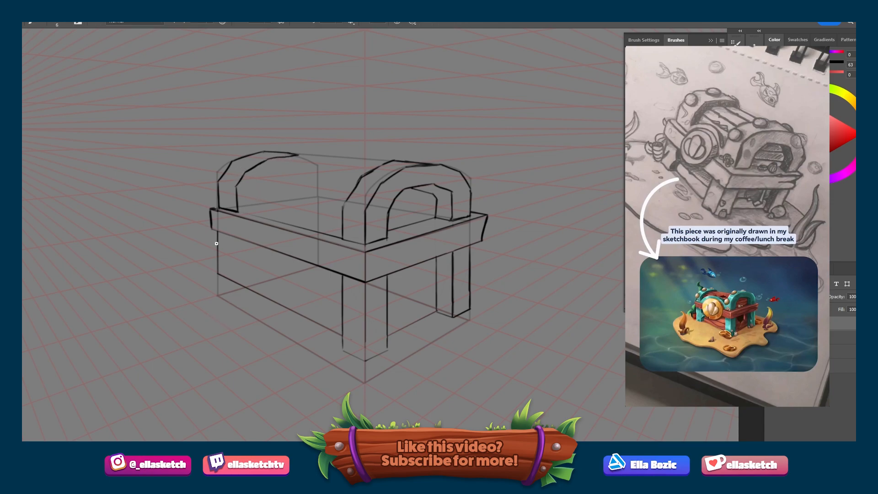
drag(216, 243, 245, 200)
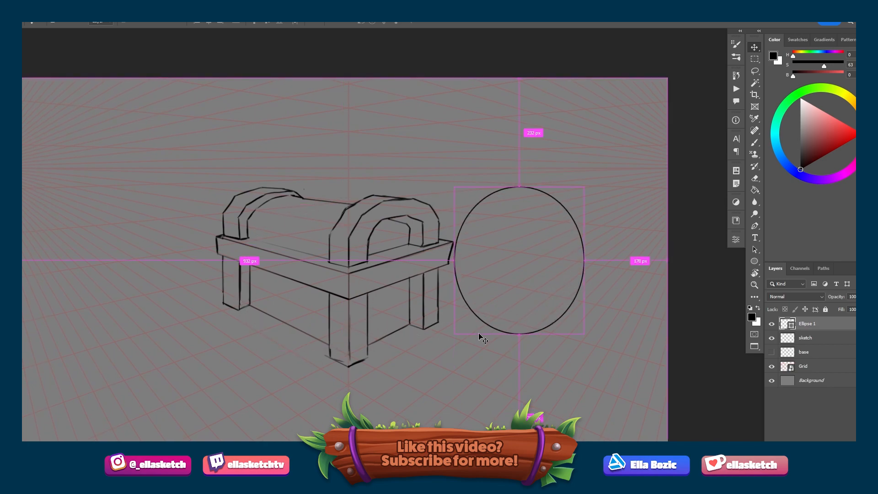
- Move the ellipse copy onto the chest's front face and merge it down as the lock
drag(517, 258, 317, 290)
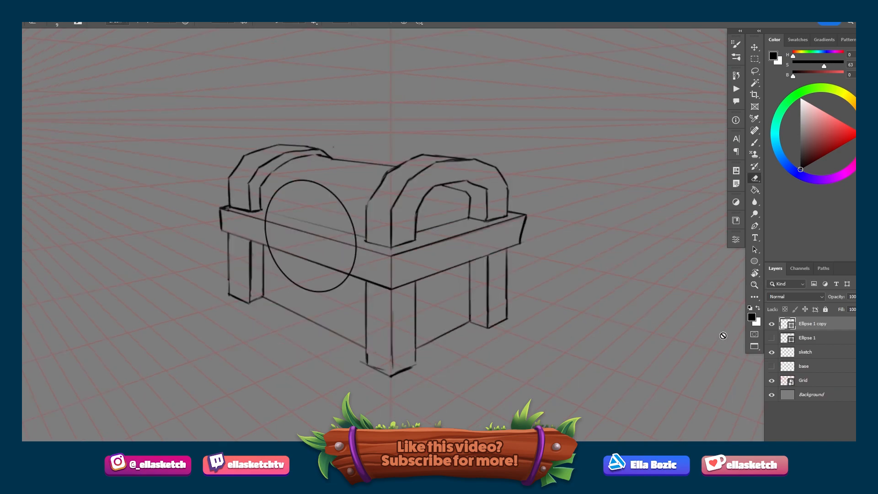
right_click(812, 322)
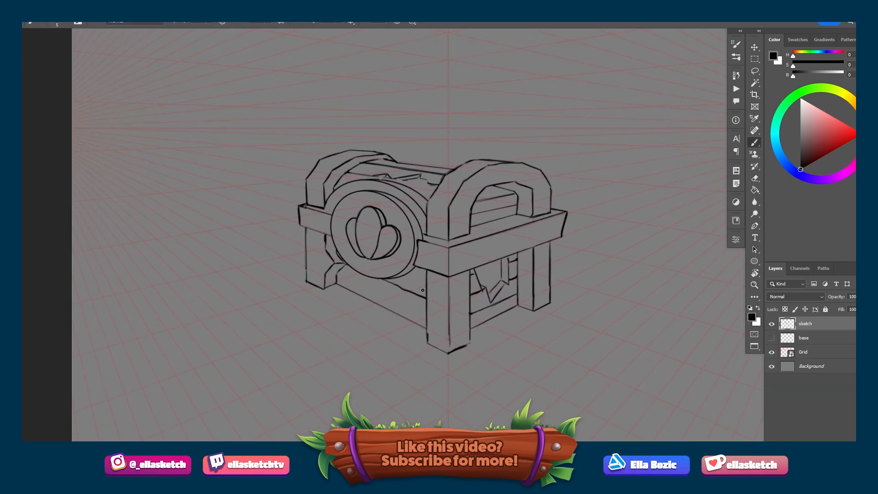
- Brush round bolts, a wavy sand-patch outline and a coin stack, then hide the sand outline layer
drag(422, 290, 484, 336)
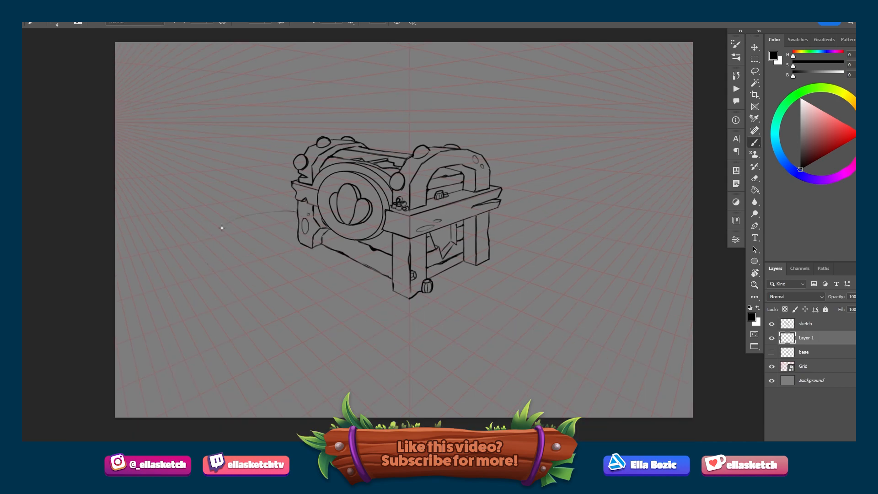
drag(222, 228, 504, 322)
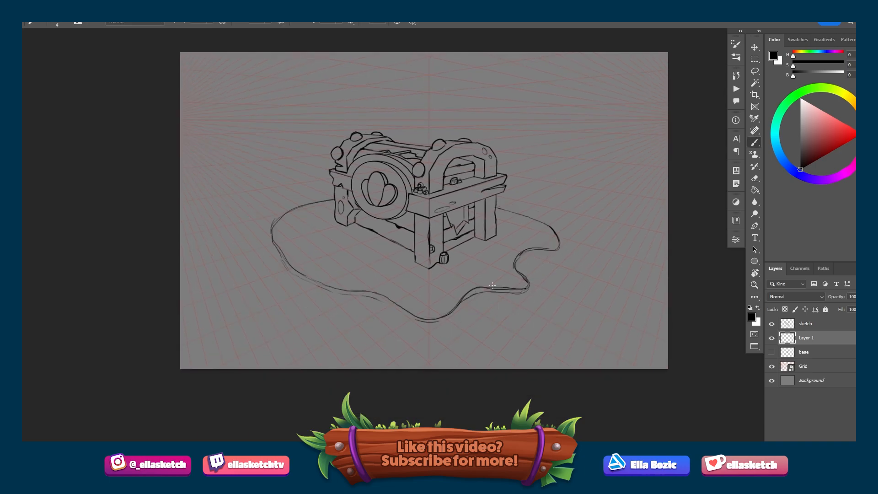
drag(493, 285, 445, 316)
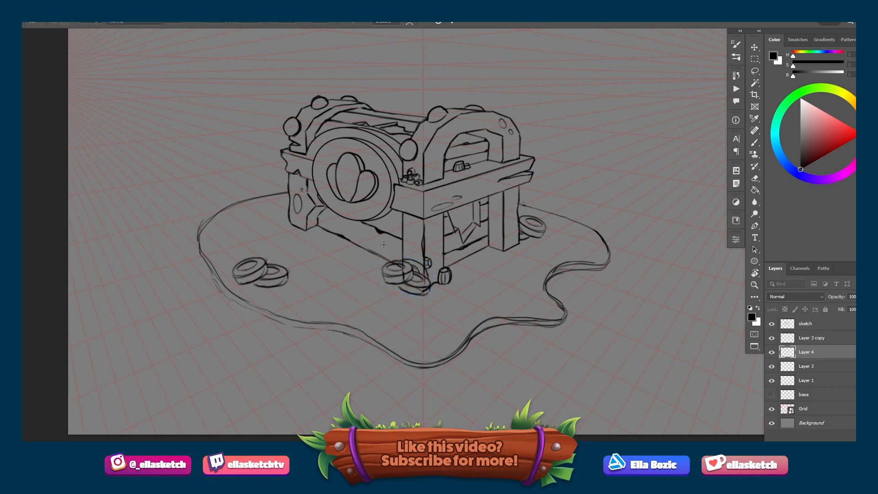
click(772, 351)
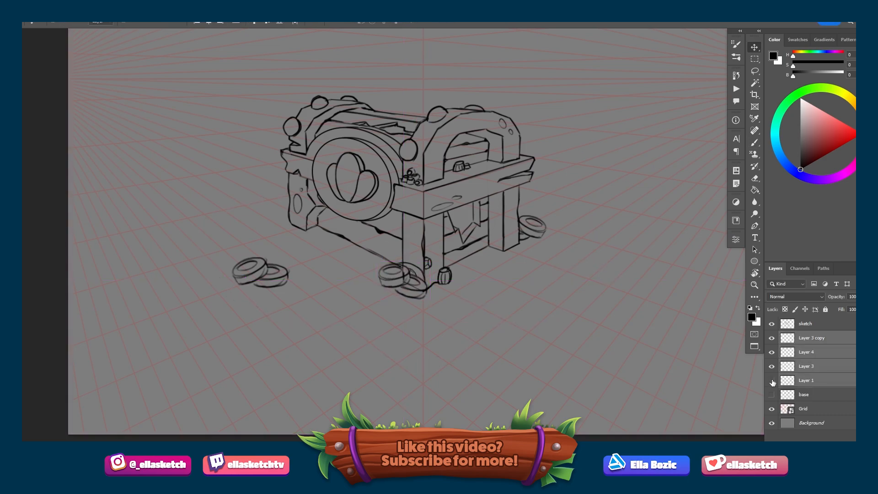
- Sketch a small fish above the chest and a seaweed strand rising behind it
drag(285, 193, 535, 224)
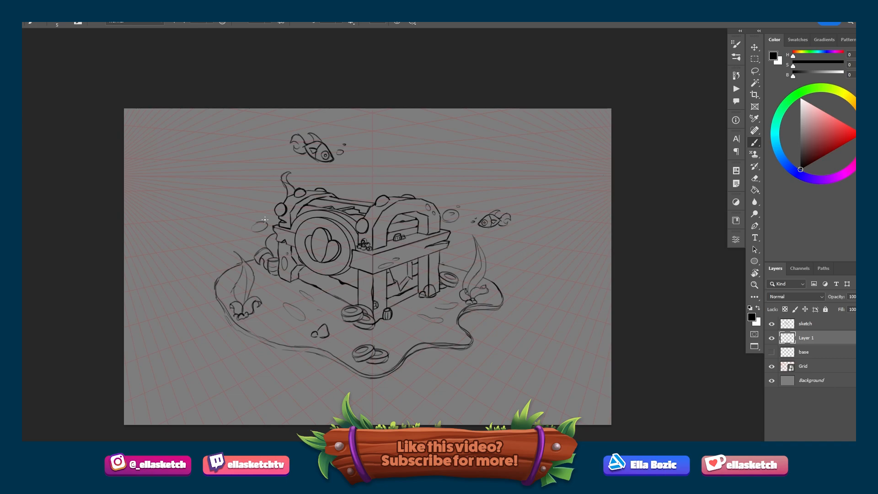
drag(359, 198, 363, 163)
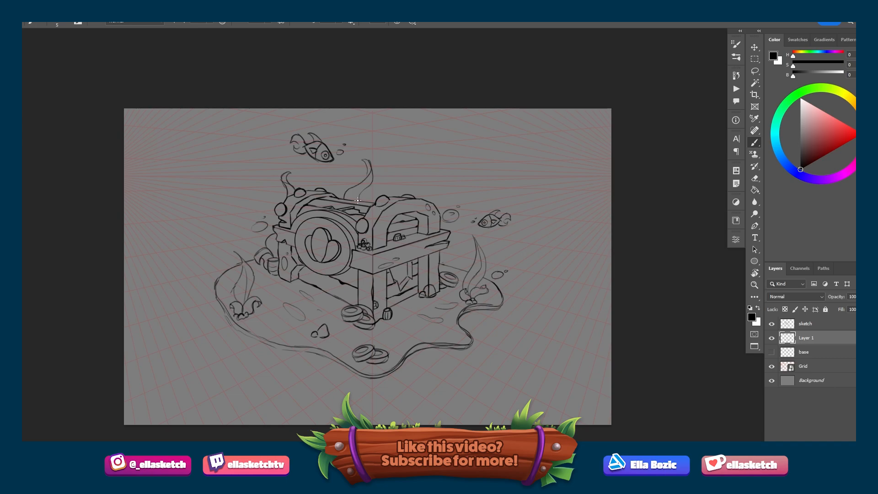